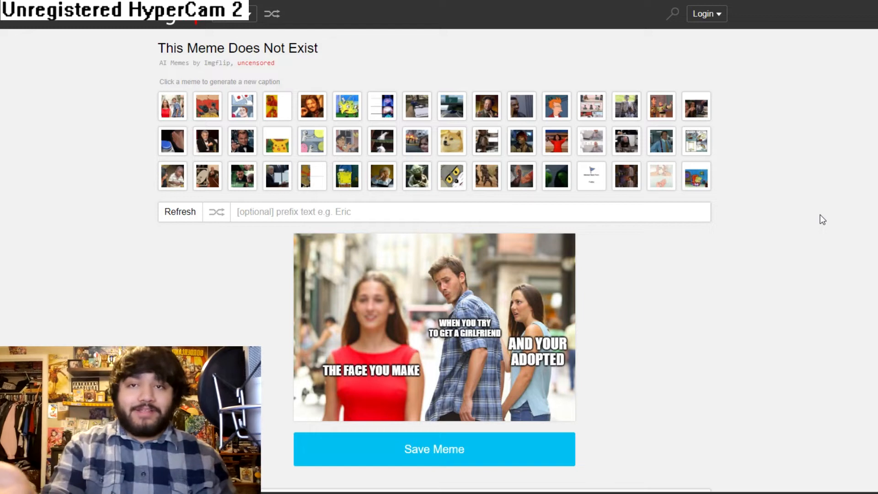
- Generate an AI-captioned Batman slapping Robin meme and turn it into a shareable image
{"action": "scroll", "scroll_direction": "down", "scroll_amount": 3}
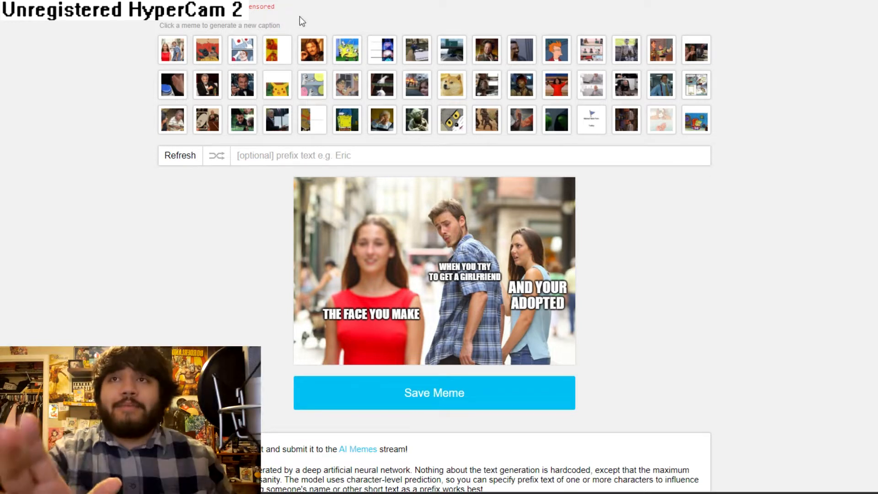
{"action": "left_click", "coordinate": [207, 50]}
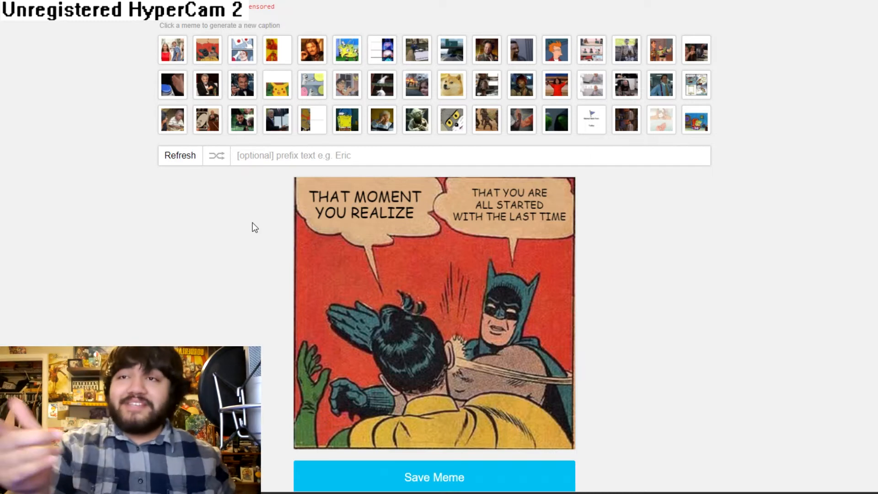
{"action": "scroll", "scroll_direction": "down", "scroll_amount": 3}
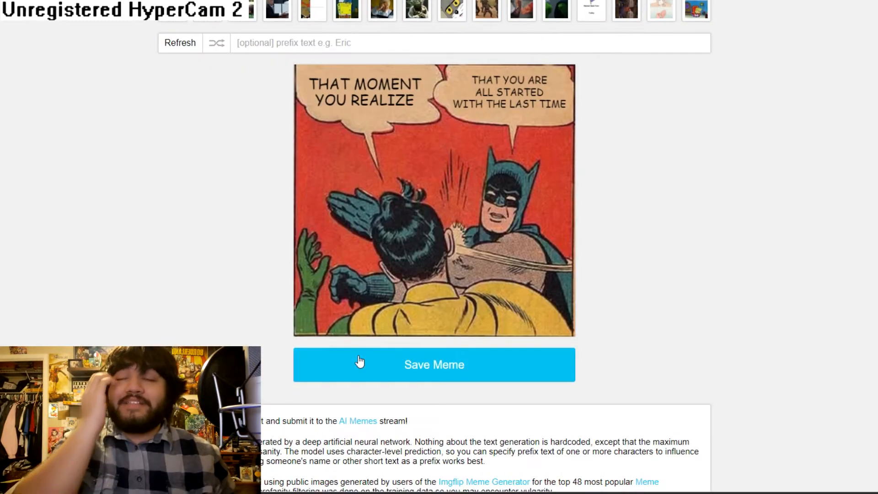
{"action": "left_click", "coordinate": [434, 365]}
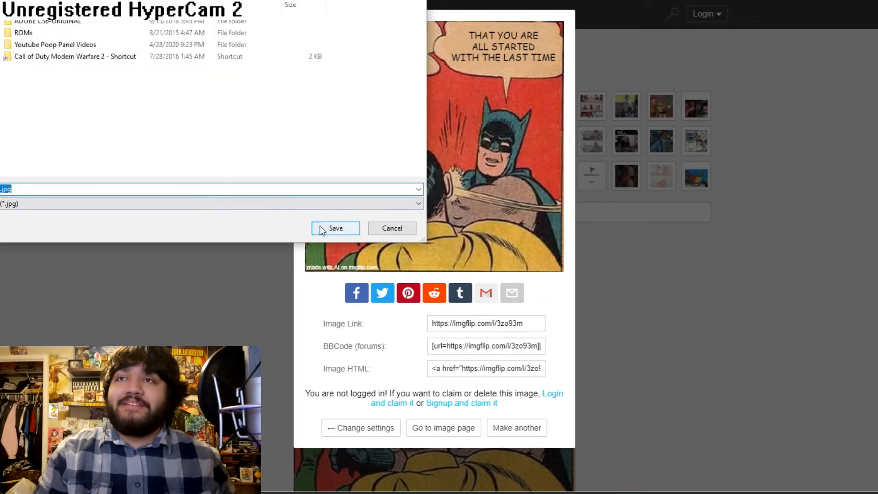
- Save the Batman meme as a JPG, then generate a One Does Not Simply meme image for saving
{"action": "left_click", "coordinate": [335, 228]}
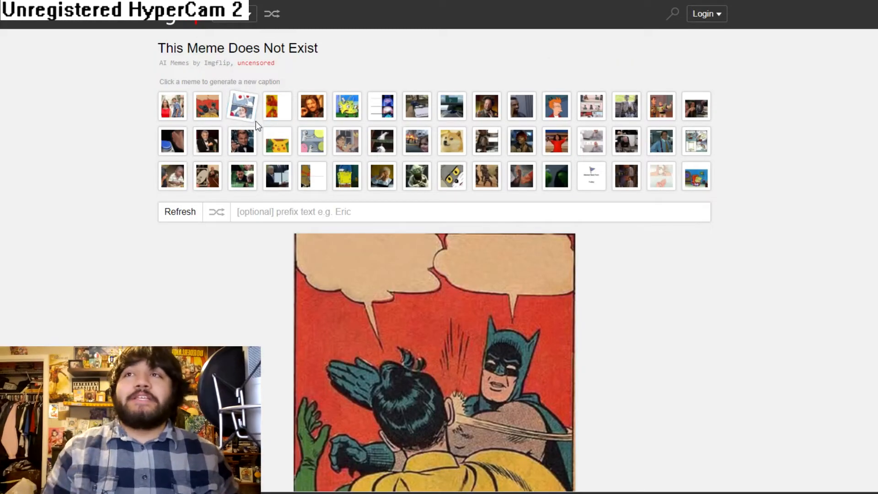
{"action": "left_click", "coordinate": [242, 106]}
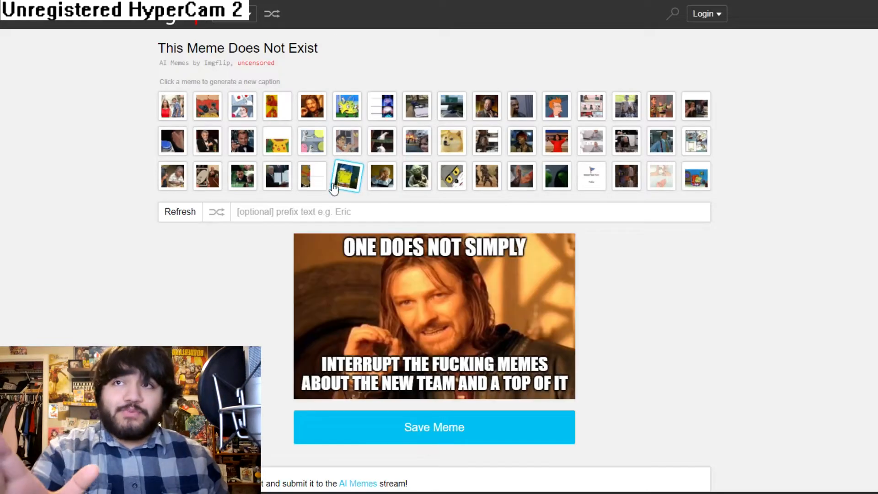
{"action": "scroll", "scroll_direction": "down", "scroll_amount": 3}
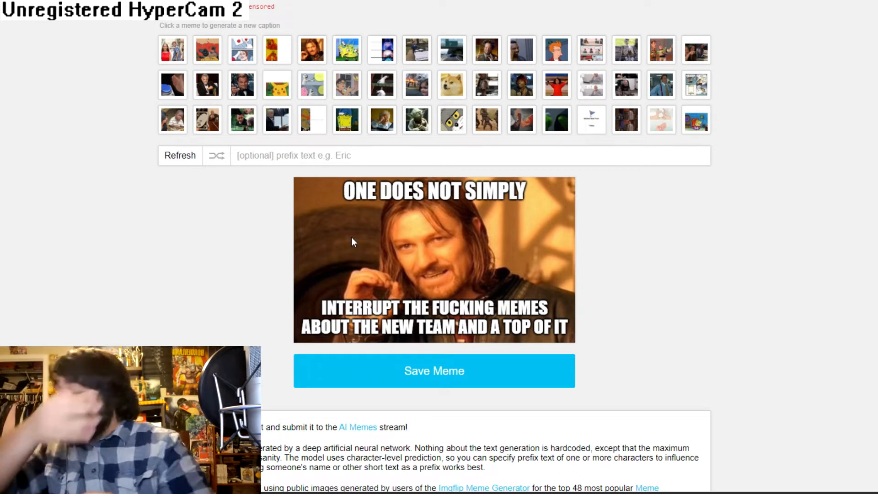
{"action": "mouse_move", "coordinate": [413, 329]}
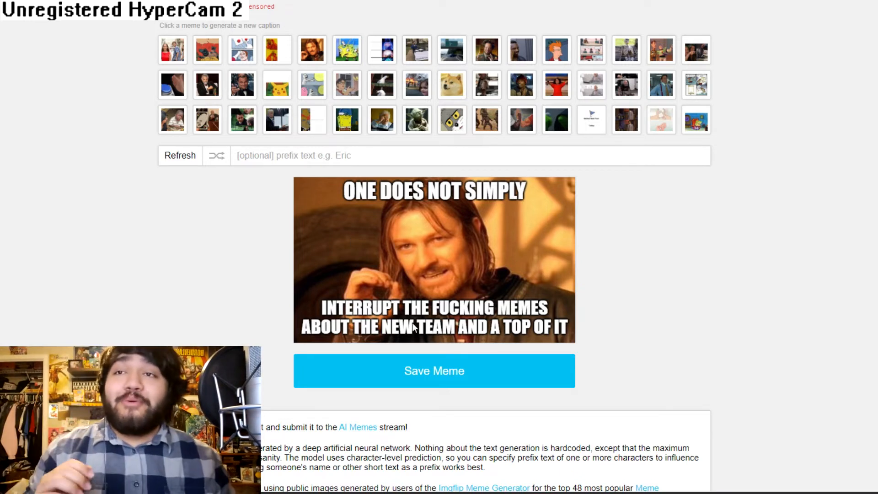
{"action": "left_click", "coordinate": [433, 370]}
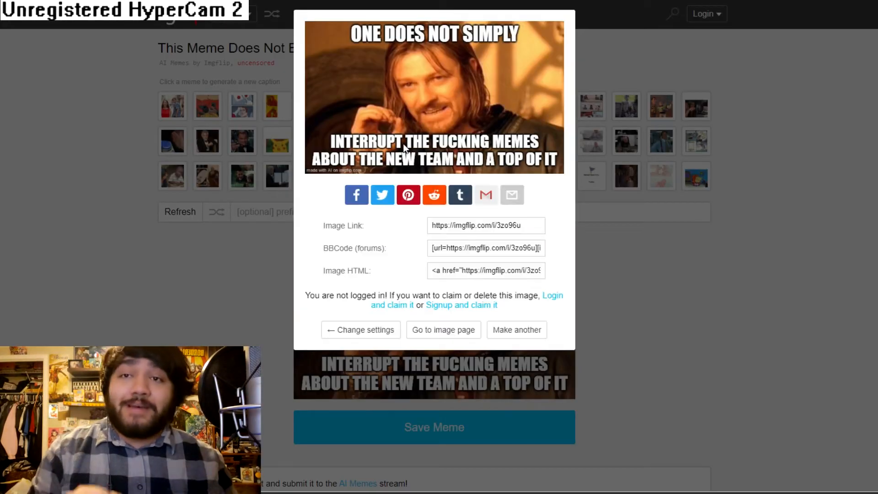
{"action": "right_click", "coordinate": [404, 149]}
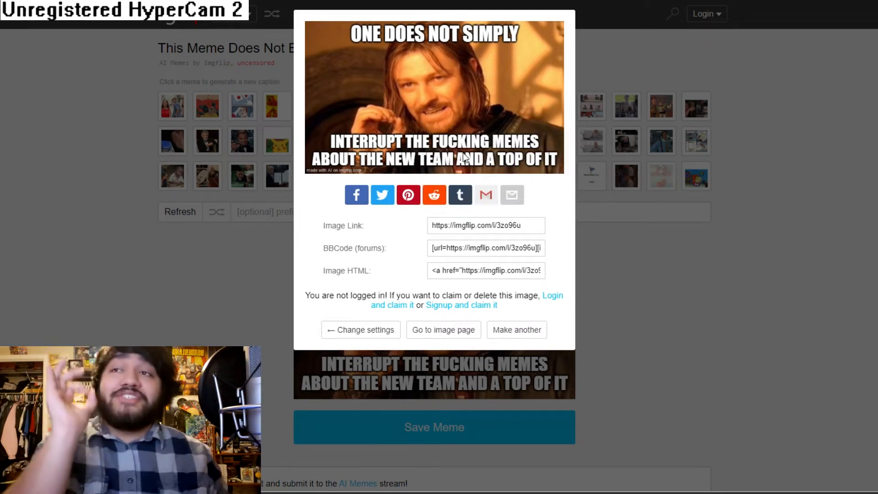
{"action": "mouse_move", "coordinate": [357, 234]}
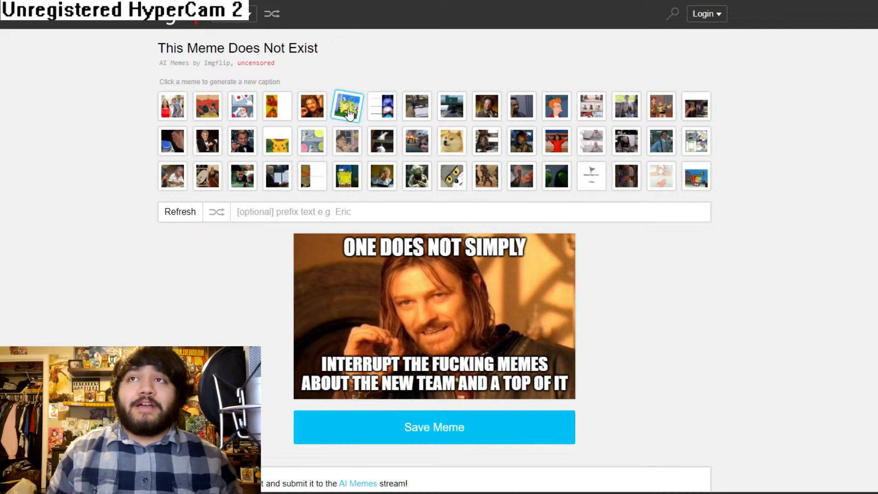
- Generate a Mocking SpongeBob meme and save its image as a JPG file
{"action": "left_click", "coordinate": [381, 175]}
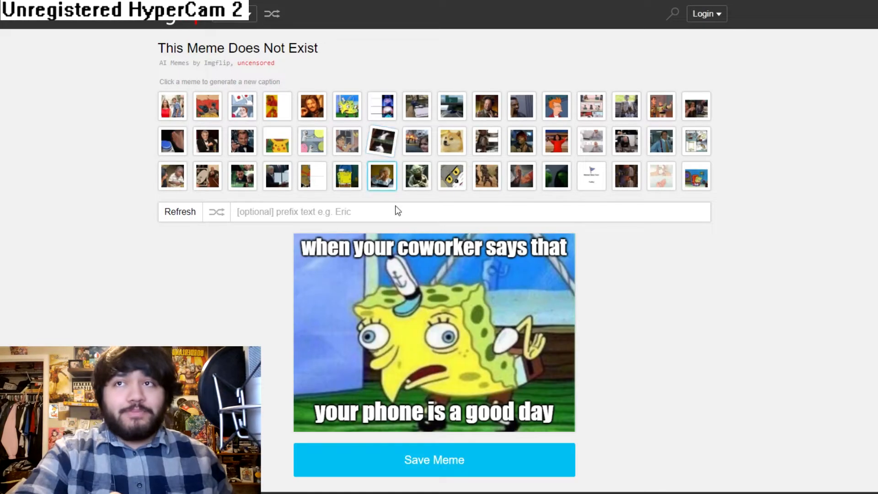
{"action": "scroll", "scroll_direction": "down", "scroll_amount": 3}
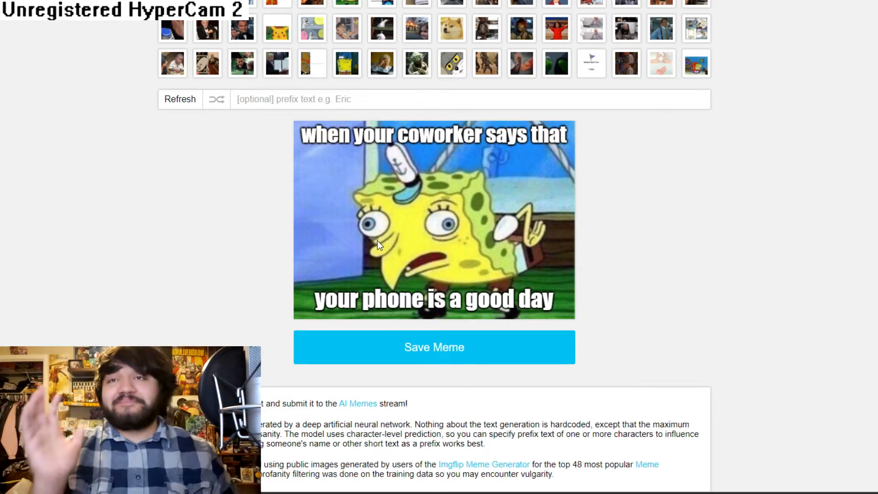
{"action": "right_click", "coordinate": [389, 218]}
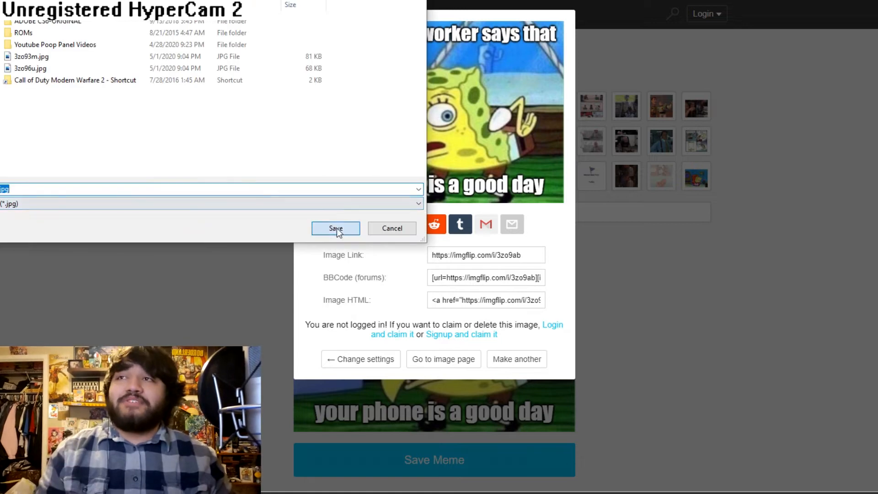
{"action": "left_click", "coordinate": [335, 229]}
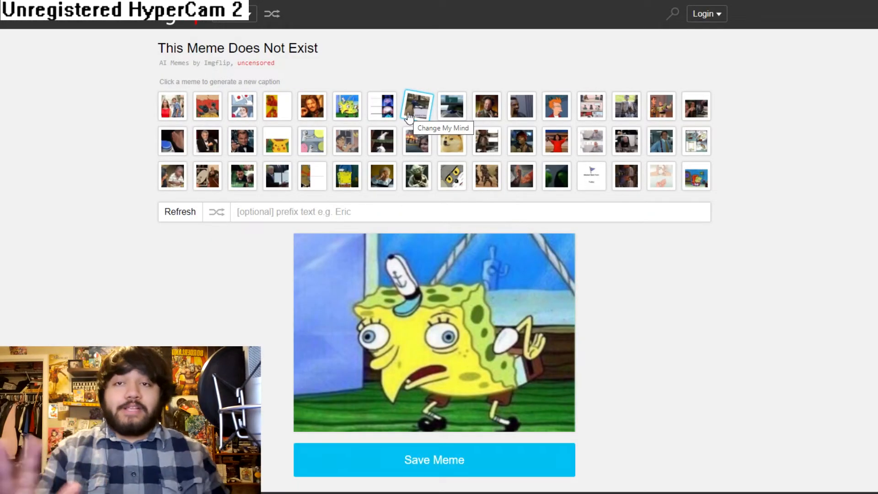
- Generate AI captions for the Expanding Brain and Change My Mind templates
{"action": "left_click", "coordinate": [417, 105]}
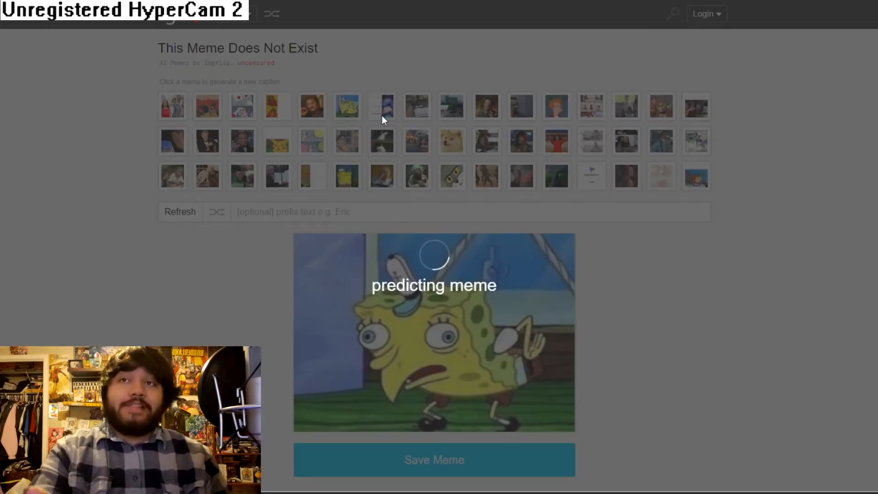
{"action": "left_click", "coordinate": [382, 106]}
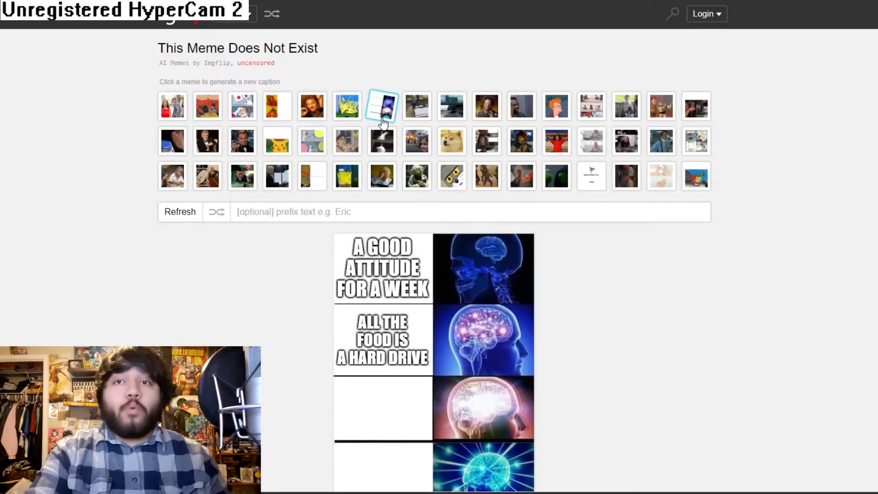
{"action": "scroll", "scroll_direction": "down", "scroll_amount": 3}
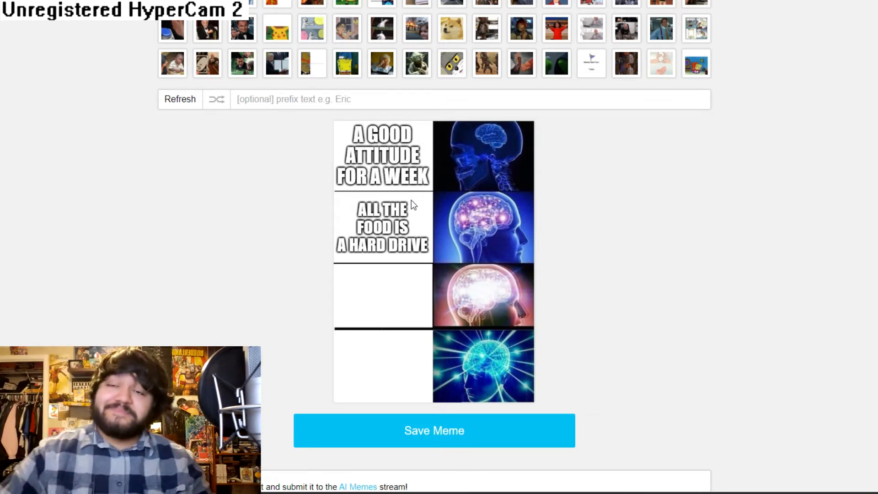
- Save the Expanding Brain meme as a JPG and view the Change My Mind caption
{"action": "scroll", "scroll_direction": "down", "scroll_amount": 3}
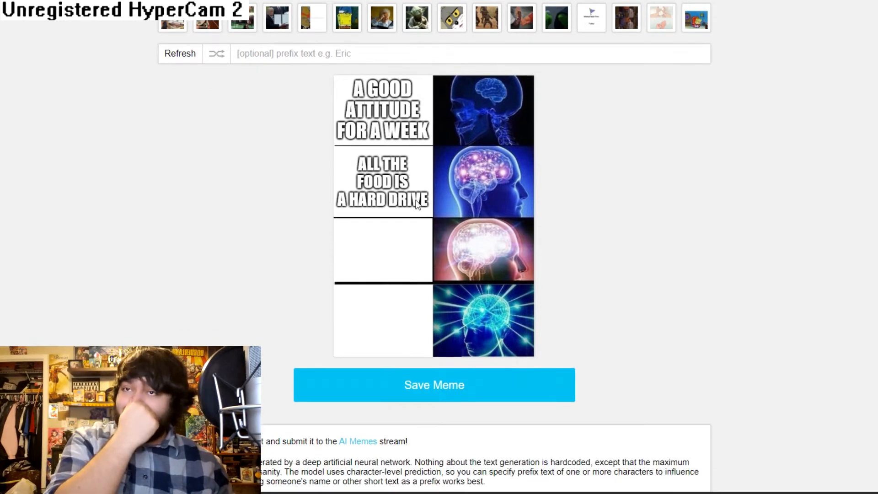
{"action": "scroll", "scroll_direction": "down", "scroll_amount": 3}
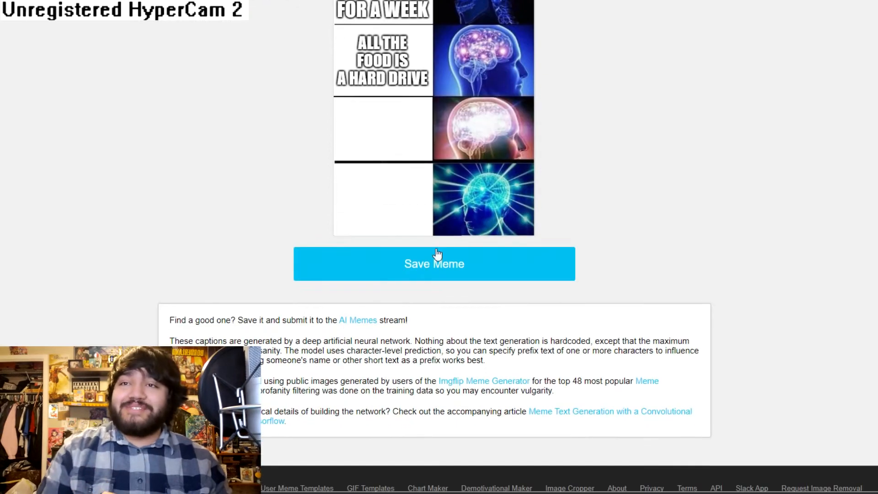
{"action": "left_click", "coordinate": [434, 263]}
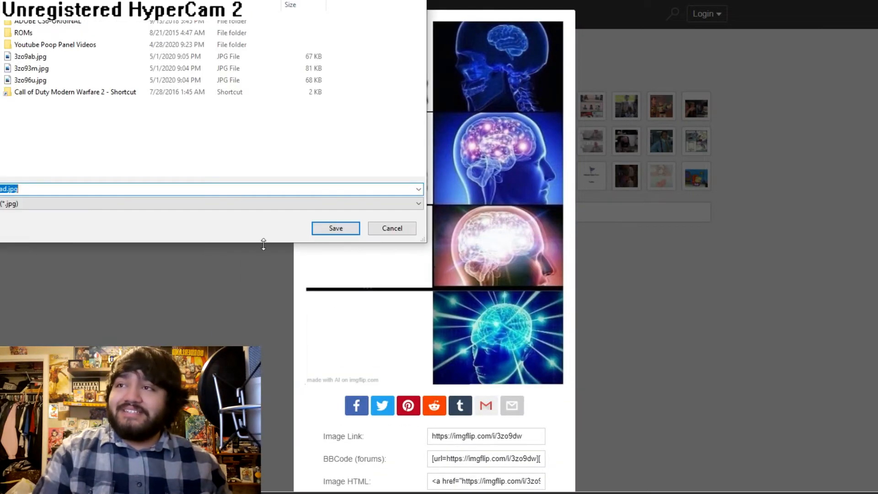
{"action": "left_click", "coordinate": [335, 228]}
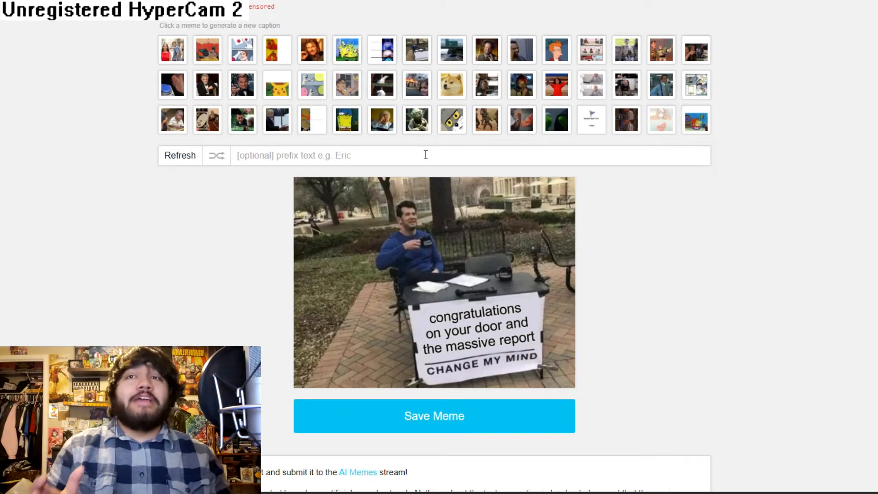
{"action": "scroll", "scroll_direction": "down", "scroll_amount": 3}
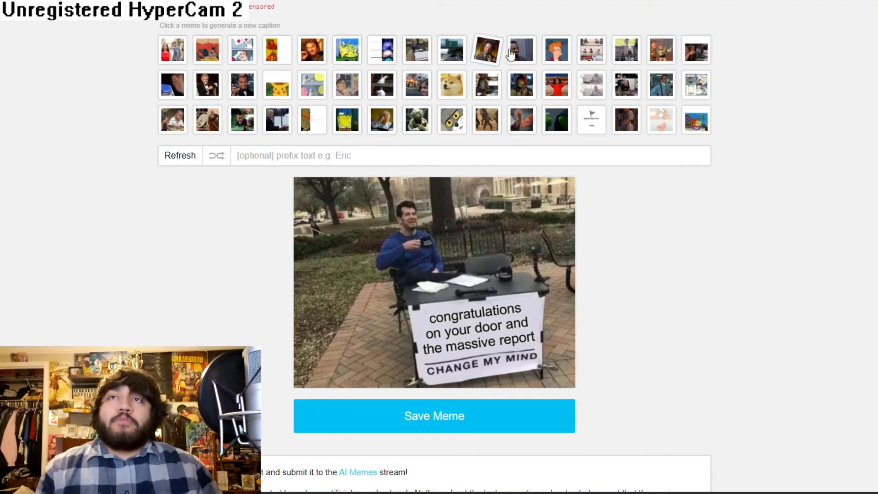
- Generate the Roll Safe meme 'You can't be sick if you don't have a cat' and start saving it
{"action": "left_click", "coordinate": [487, 50]}
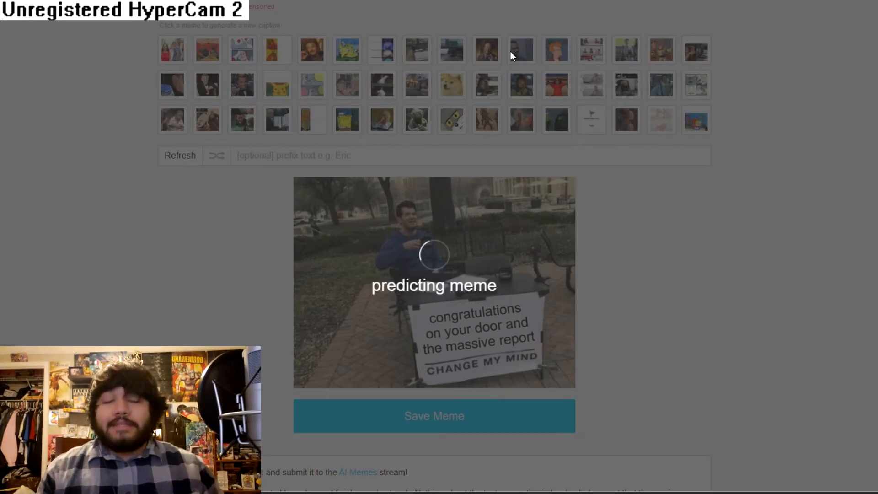
{"action": "left_click", "coordinate": [521, 50]}
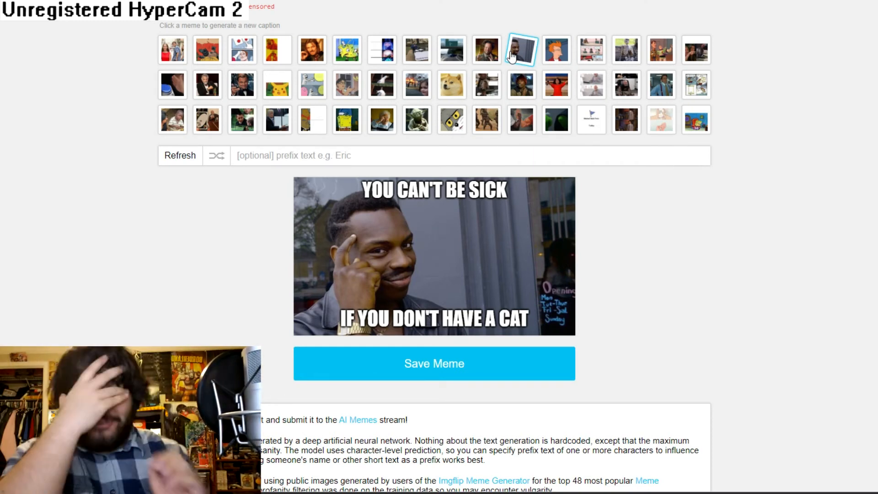
{"action": "scroll", "scroll_direction": "down", "scroll_amount": 3}
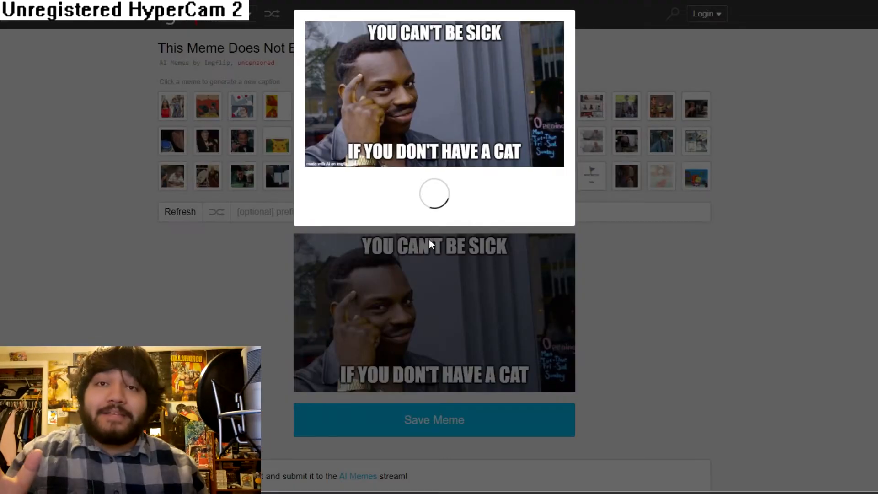
{"action": "right_click", "coordinate": [435, 93]}
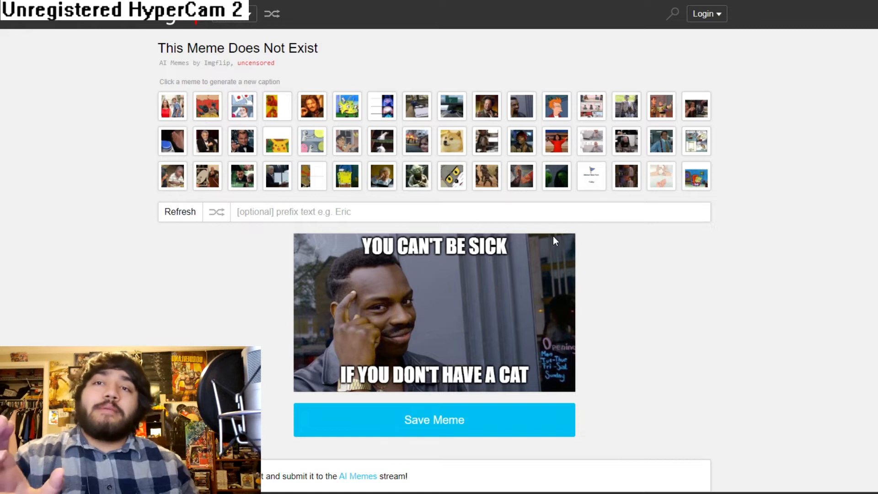
{"action": "mouse_move", "coordinate": [547, 249]}
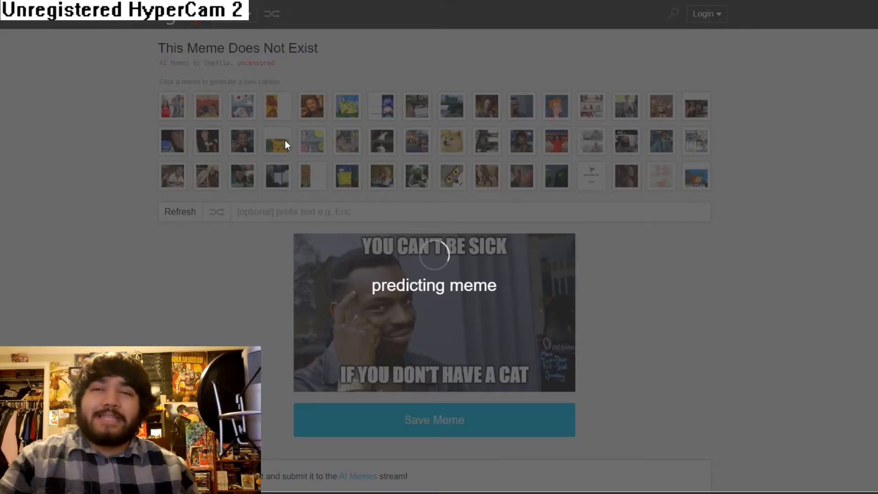
- Generate a Surprised Pikachu meme about the teacher and bring up its image save options
{"action": "left_click", "coordinate": [311, 140]}
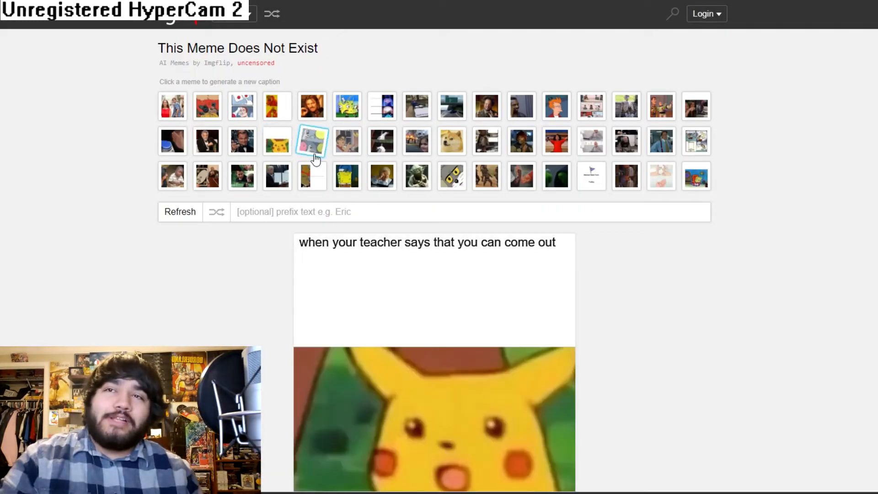
{"action": "scroll", "scroll_direction": "down", "scroll_amount": 3}
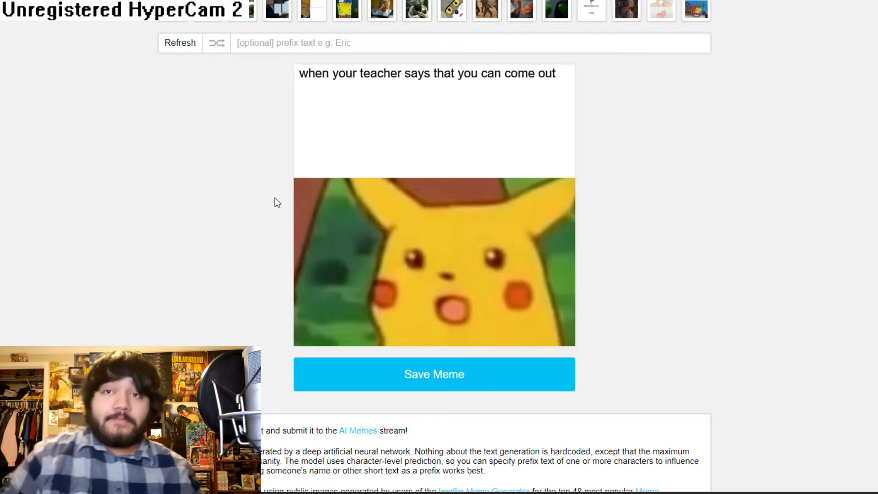
{"action": "right_click", "coordinate": [434, 262]}
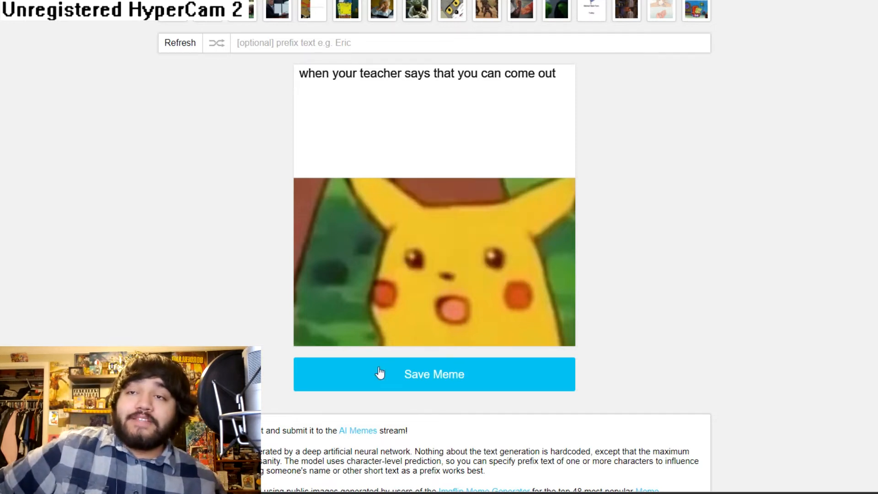
{"action": "right_click", "coordinate": [434, 224]}
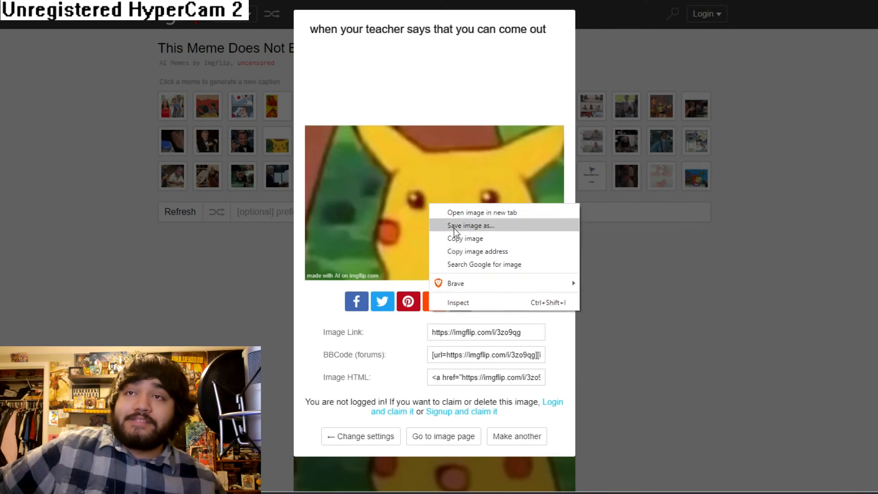
- Save the Pikachu meme as a JPG and close the sharing popup
{"action": "left_click", "coordinate": [470, 225]}
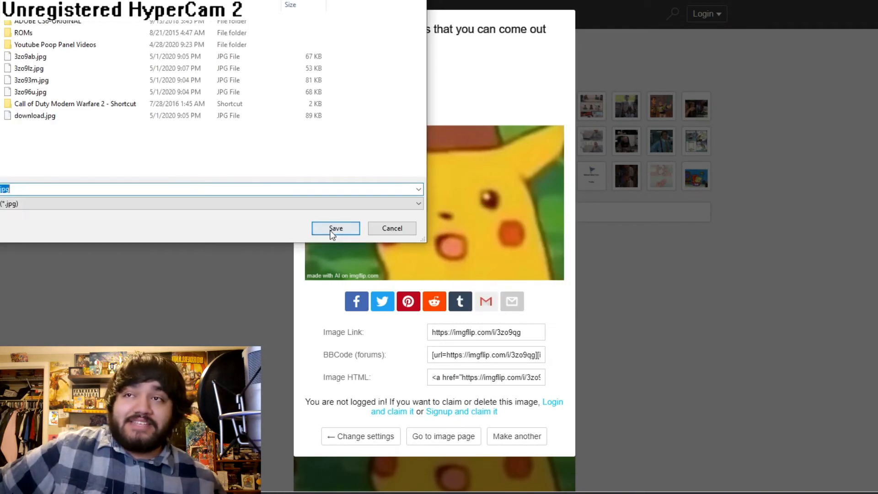
{"action": "left_click", "coordinate": [335, 228]}
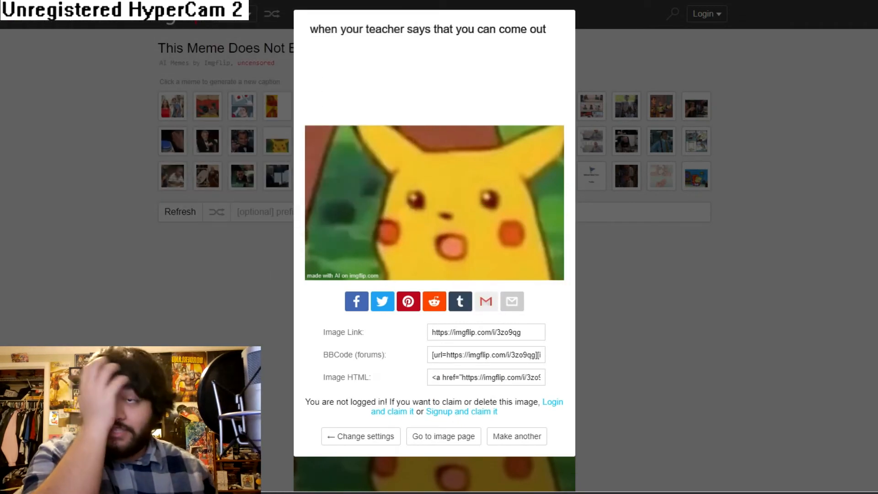
{"action": "left_click", "coordinate": [556, 176]}
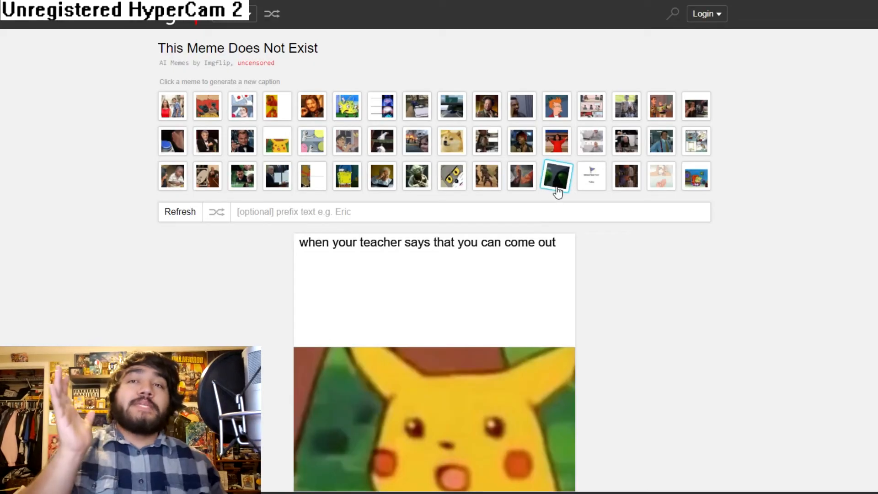
{"action": "left_click", "coordinate": [557, 175]}
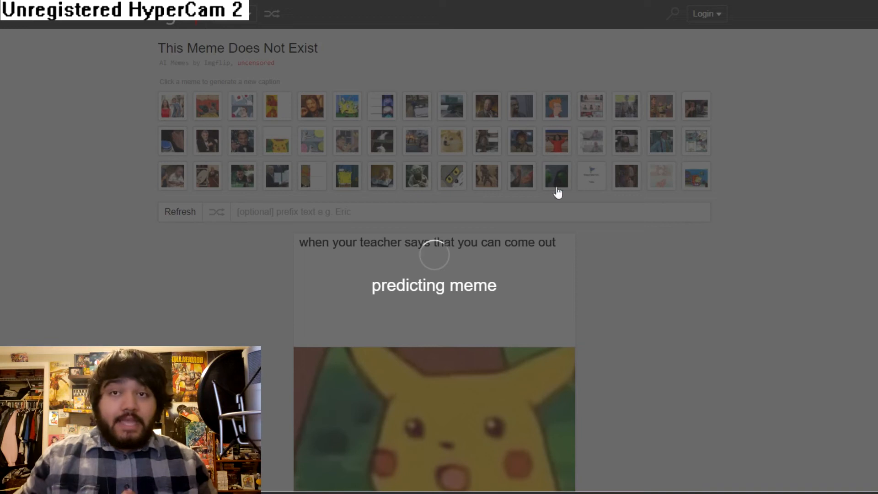
- Generate Evil Kermit and Yoda 'To the weekend we will' memes, saving the Yoda one as JPG
{"action": "left_click", "coordinate": [556, 177]}
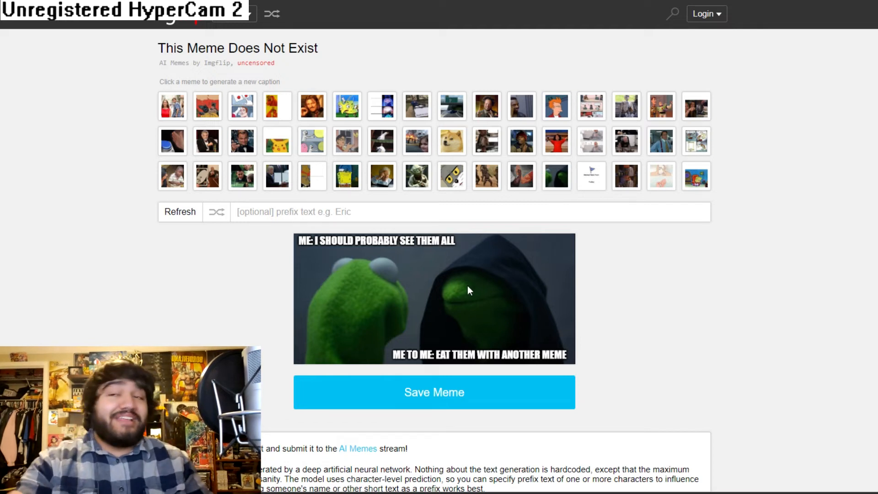
{"action": "left_click", "coordinate": [434, 392]}
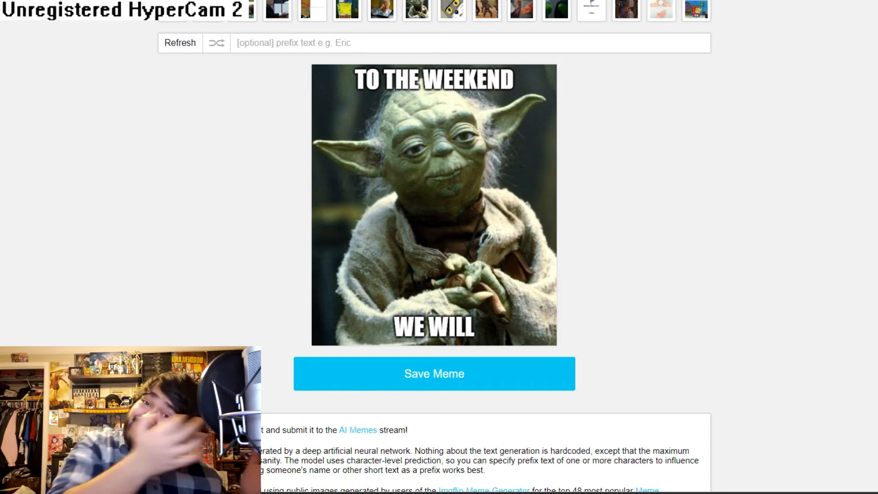
{"action": "left_click", "coordinate": [433, 374]}
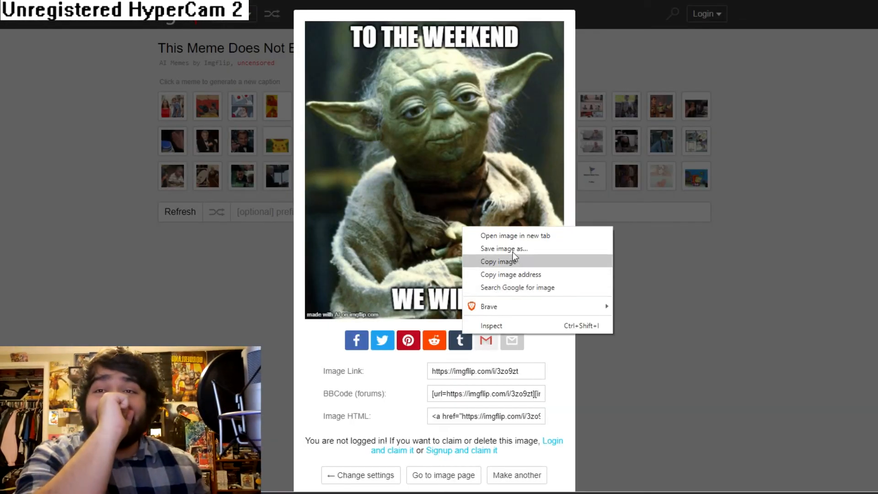
{"action": "left_click", "coordinate": [503, 248]}
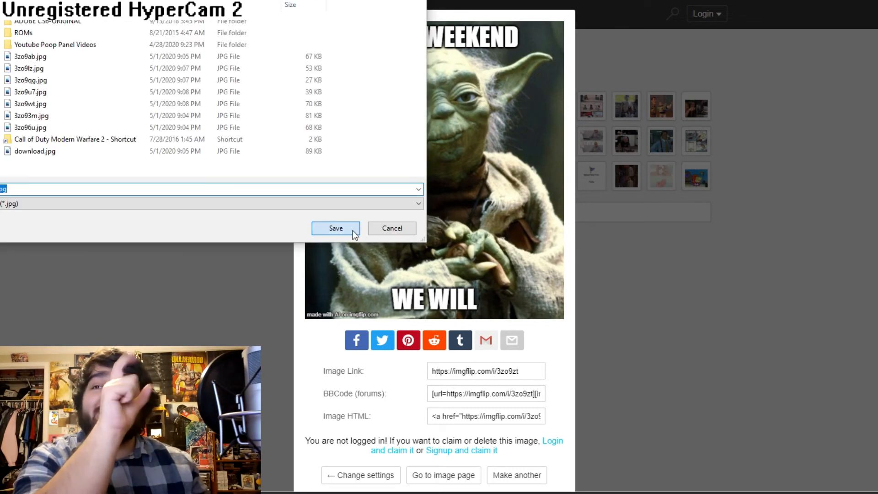
{"action": "left_click", "coordinate": [336, 228]}
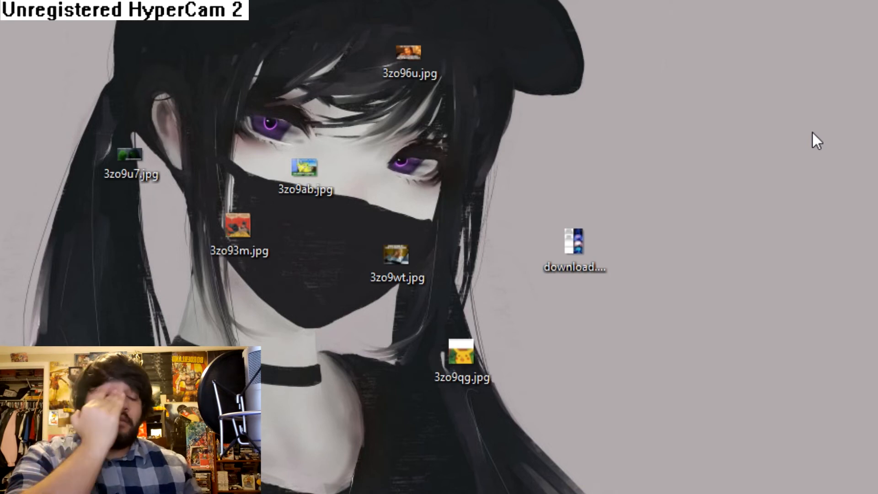
{"action": "mouse_move", "coordinate": [812, 144]}
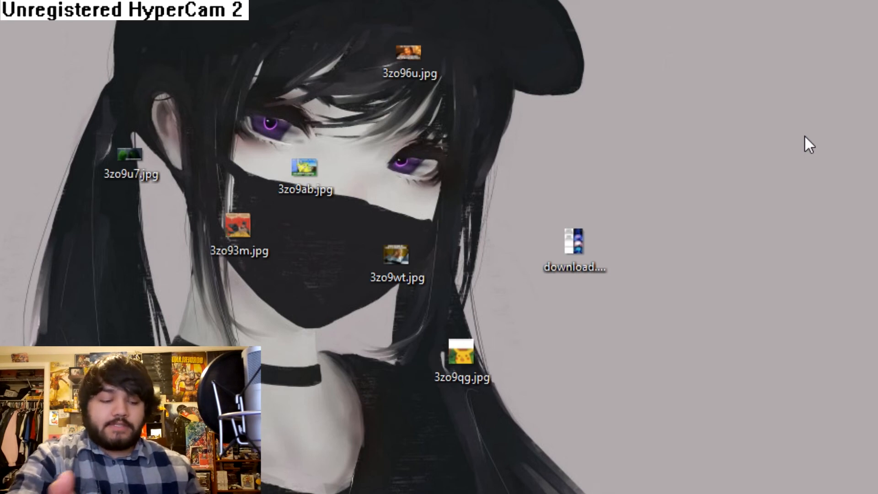
{"action": "mouse_move", "coordinate": [781, 159]}
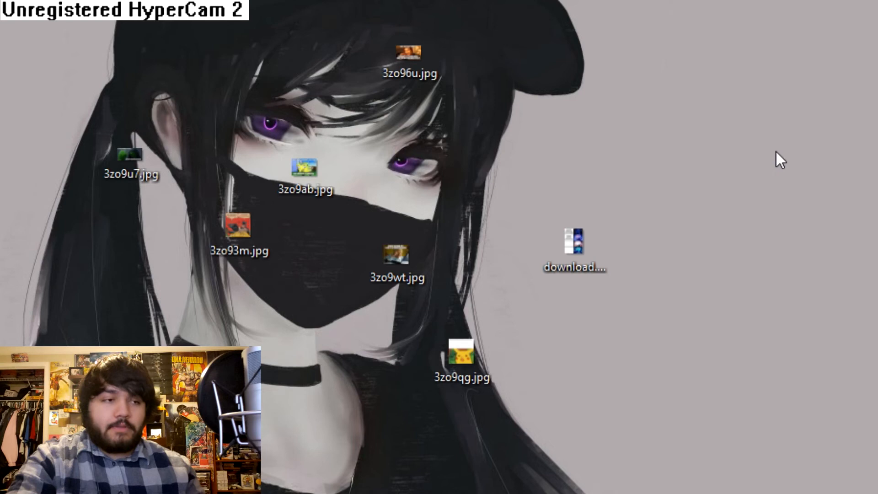